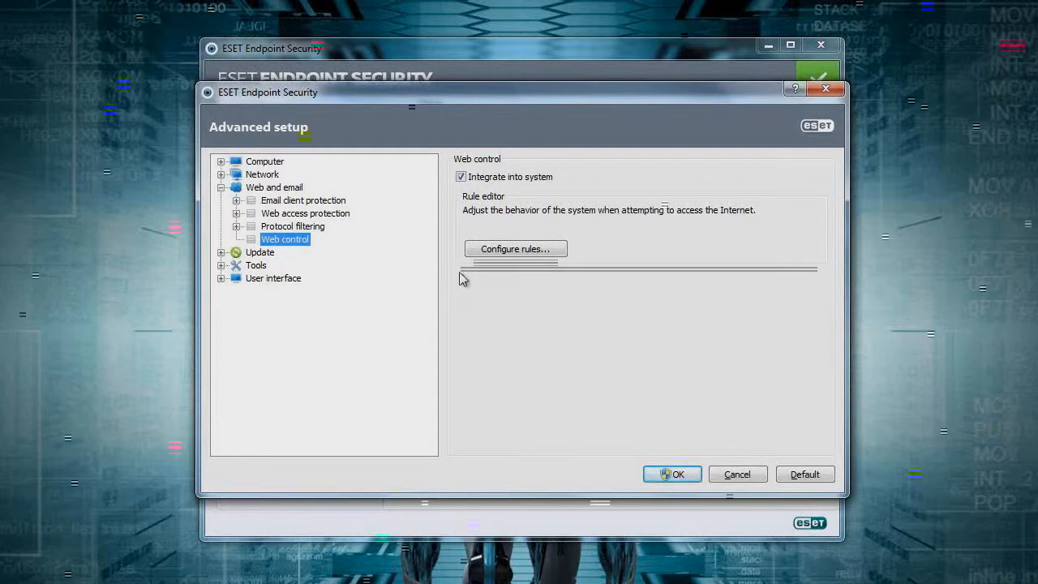
Show the Web Control rules list and start editing the Untitled Rule
{"action": "left_click", "coordinate": [515, 248]}
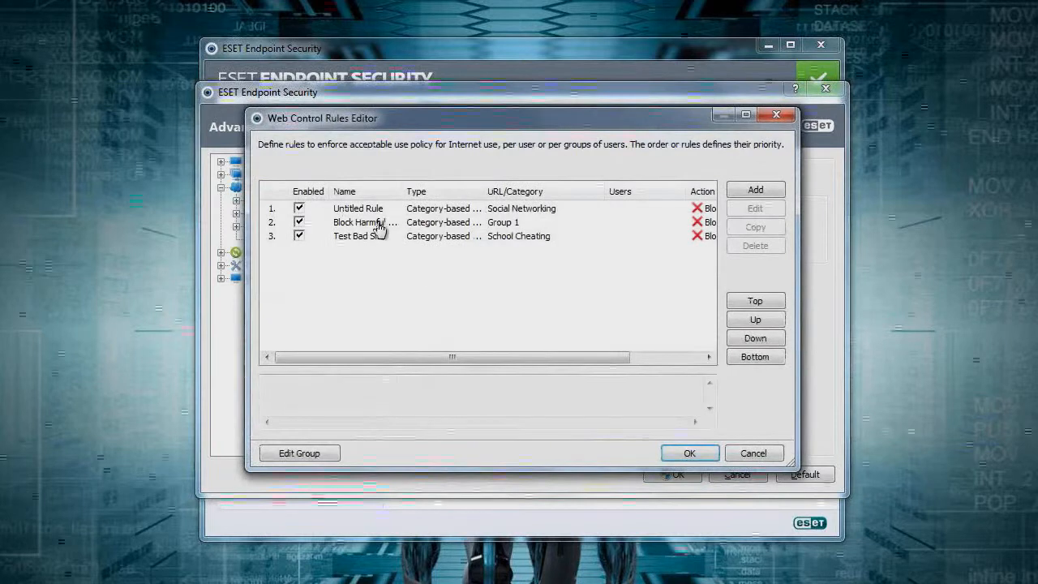
{"action": "mouse_move", "coordinate": [370, 214]}
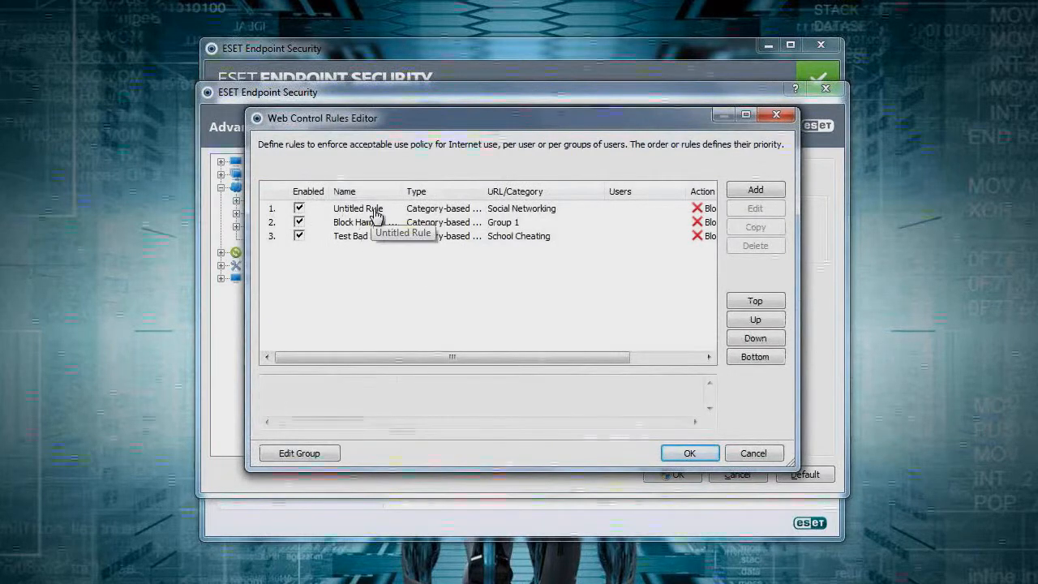
{"action": "double_click", "coordinate": [358, 207]}
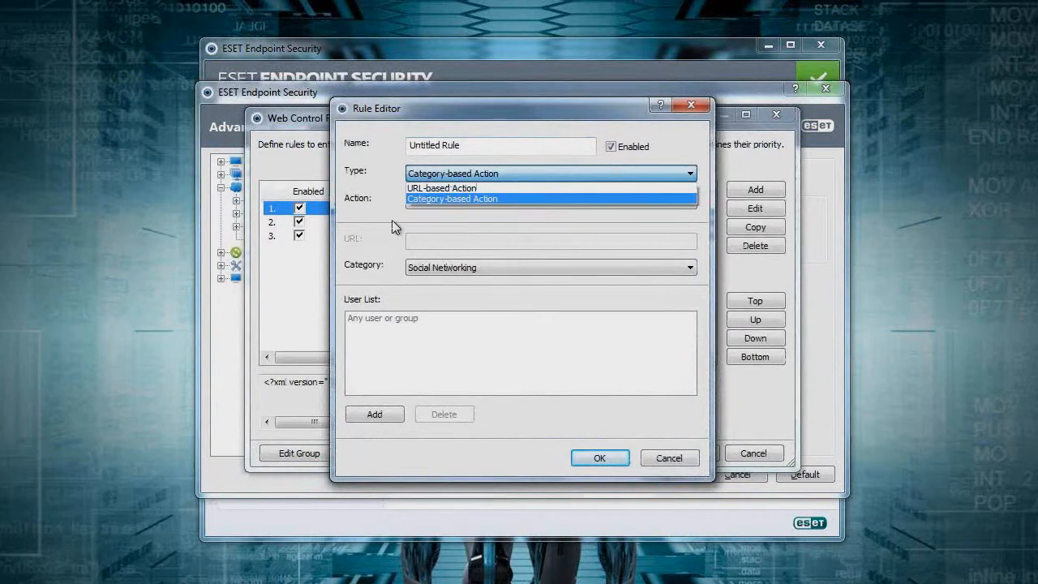
Keep the rule as Category-based action, blocking the Social Networking category
{"action": "left_click", "coordinate": [454, 198]}
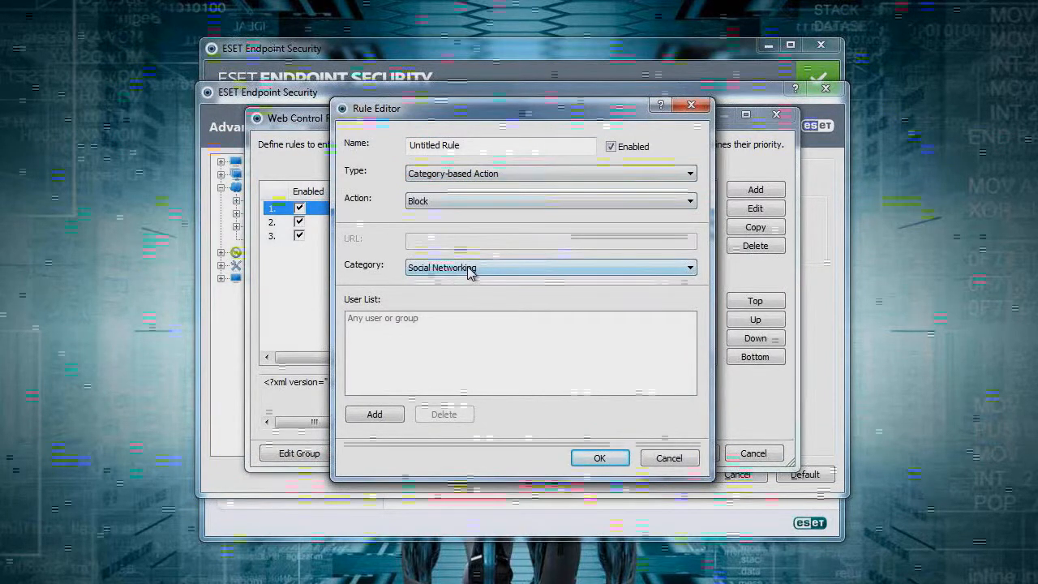